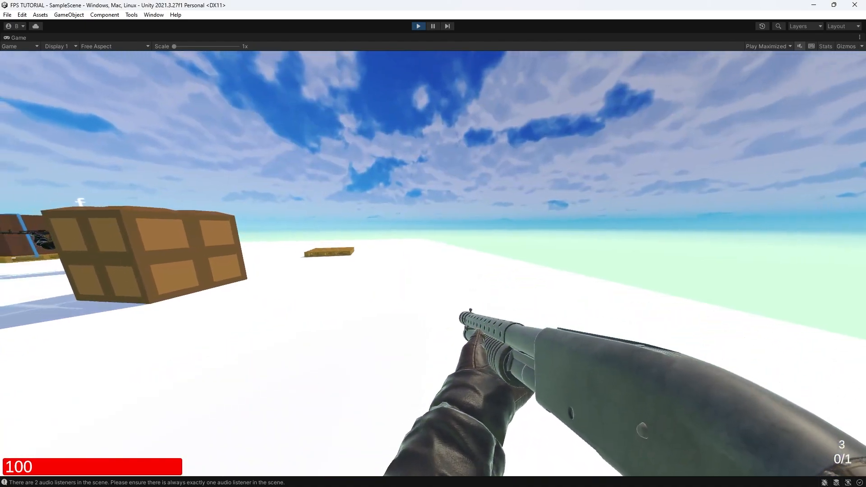
- Play-test the two-player FPS in Unity's Game view, then switch to Rider's Weapon.cs
{"action": "key", "text": "alt+tab"}
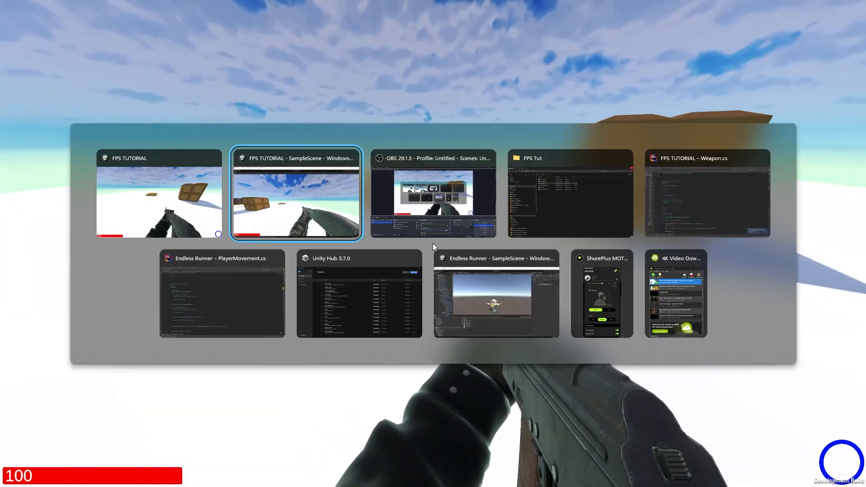
{"action": "left_click", "coordinate": [296, 194]}
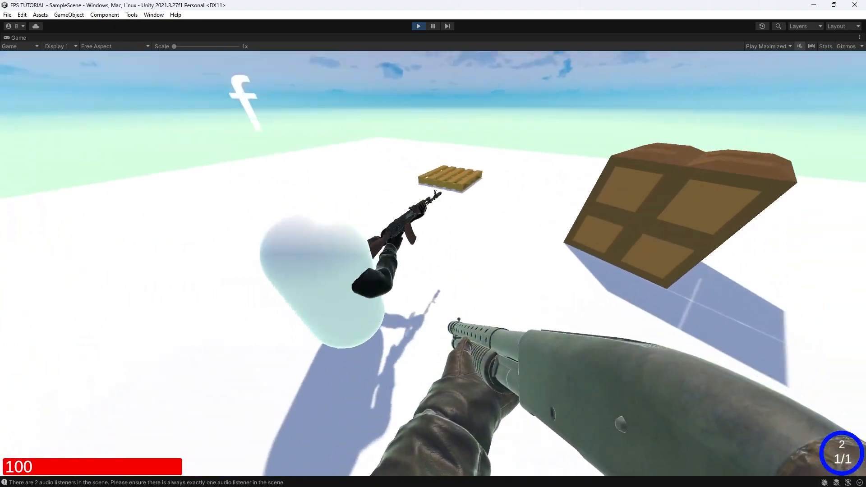
{"action": "key", "text": "alt+tab"}
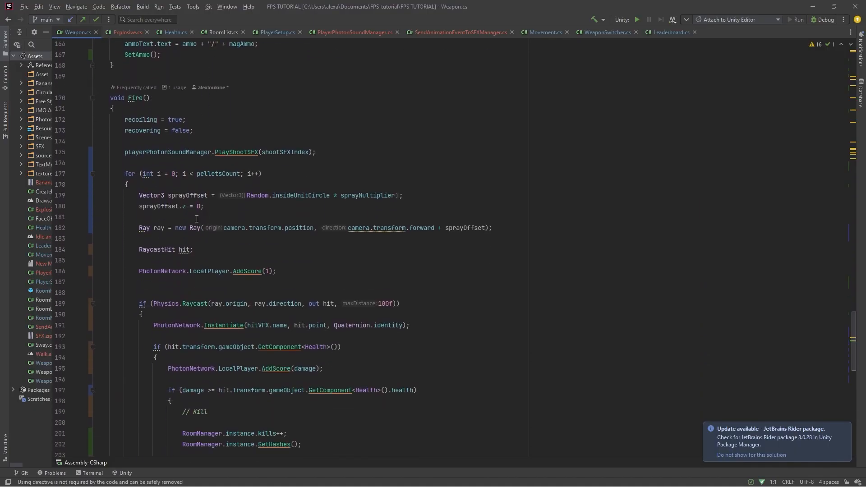
{"action": "double_click", "coordinate": [146, 173]}
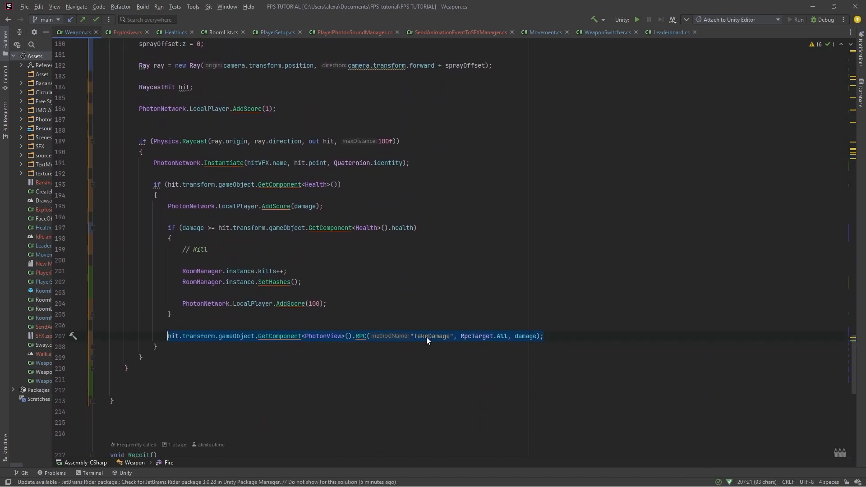
{"action": "double_click", "coordinate": [430, 336]}
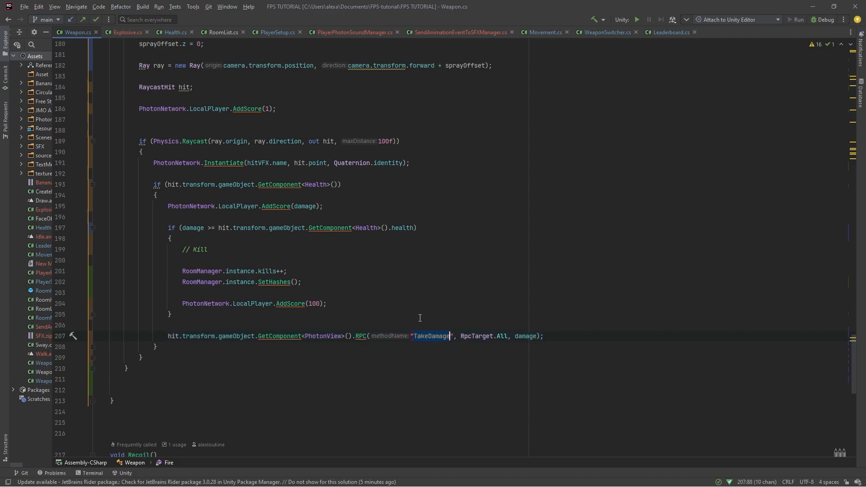
{"action": "mouse_move", "coordinate": [328, 219]}
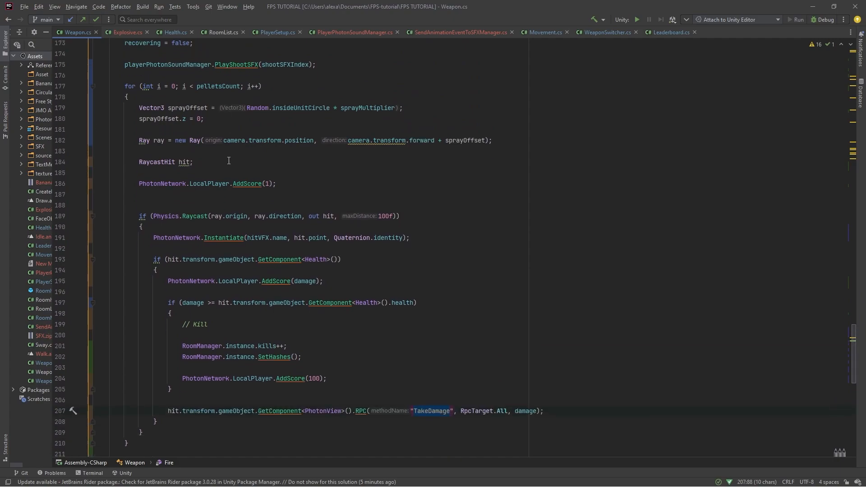
{"action": "scroll", "scroll_direction": "down", "scroll_amount": 3}
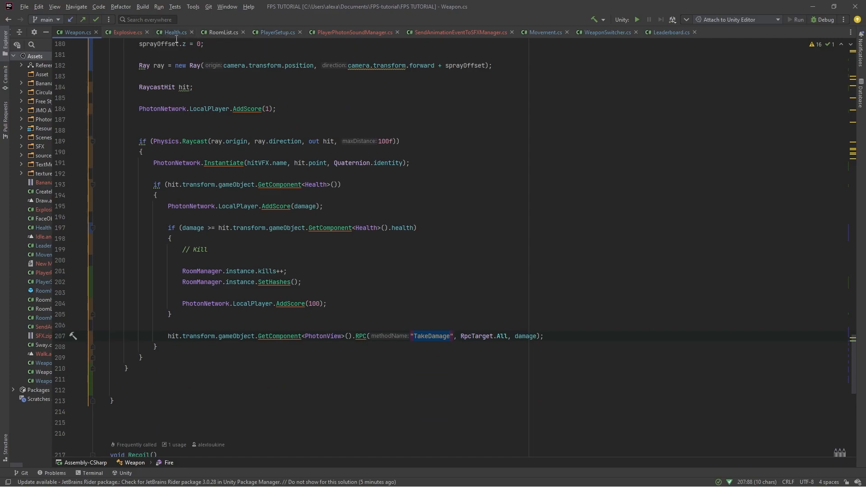
- In Health.cs, declare `private bool hasDied;` below the healthText field
{"action": "left_click", "coordinate": [174, 32]}
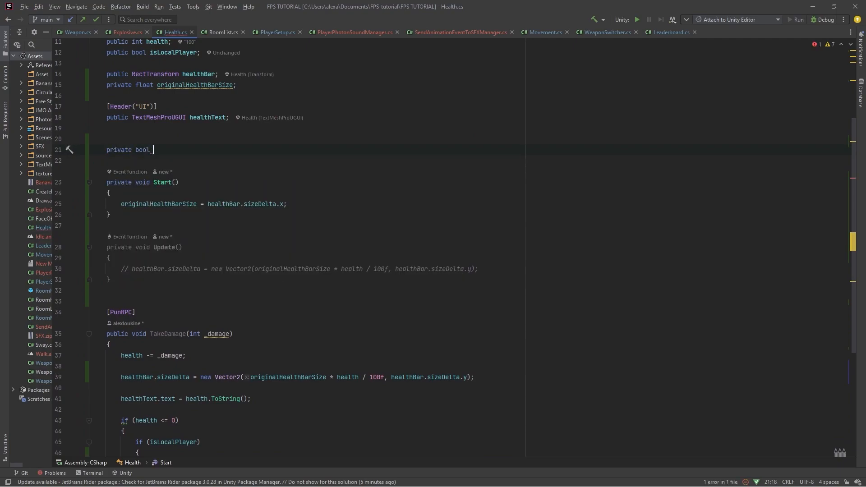
{"action": "type", "text": "hasDied"}
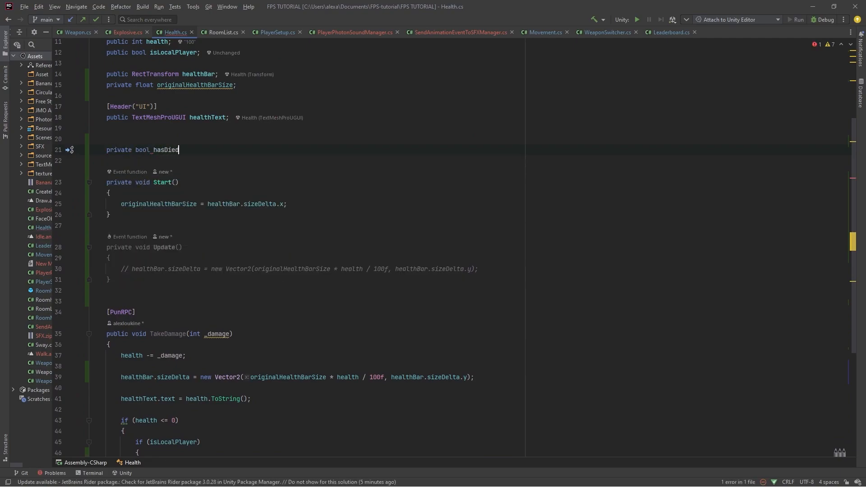
{"action": "scroll", "scroll_direction": "down", "scroll_amount": 3}
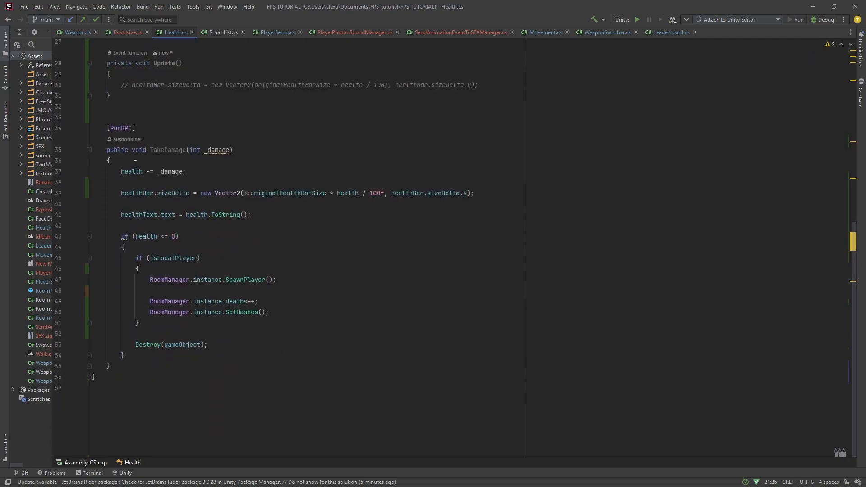
- Add an `if (hasDied) return;` guard as the first lines of TakeDamage
{"action": "type", "text": "if"}
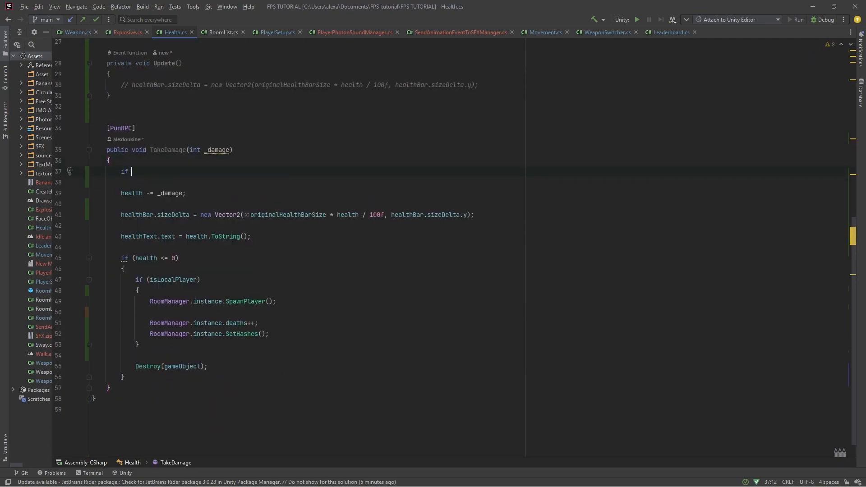
{"action": "type", "text": "i)"}
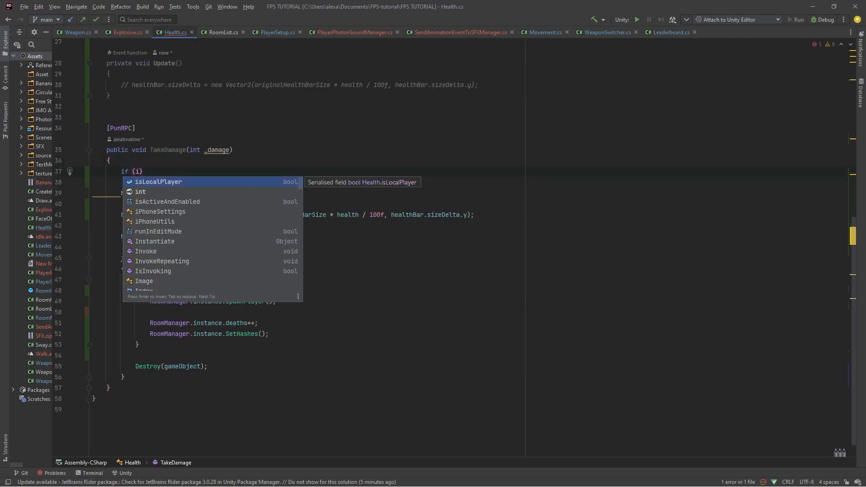
{"action": "type", "text": "hasDied"}
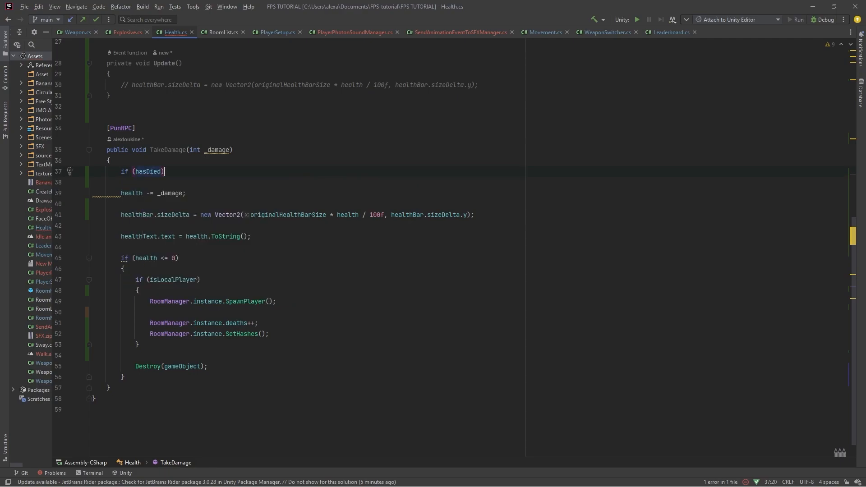
{"action": "type", "text": "return;"}
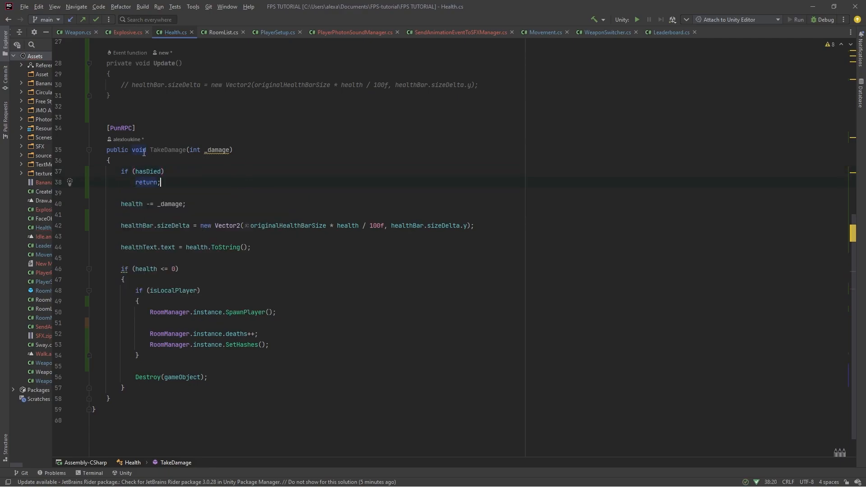
{"action": "left_click_drag", "start_coordinate": [125, 171], "coordinate": [120, 192]}
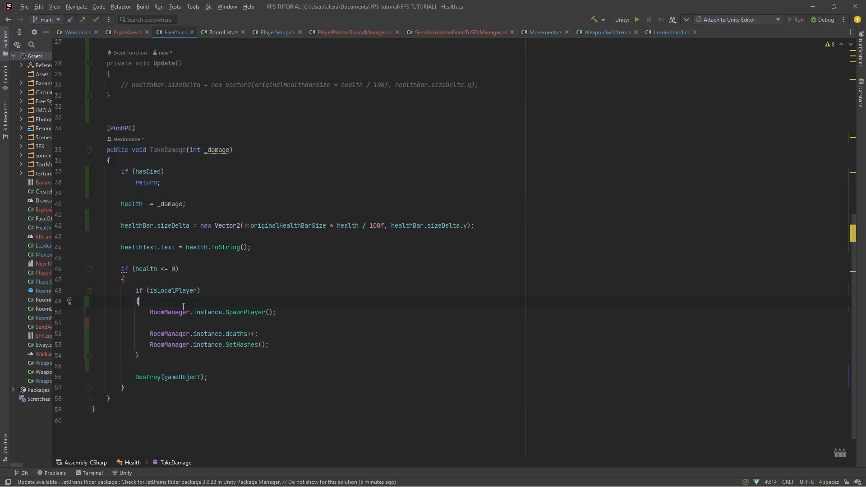
- Insert `hasDied = true;` in the health <= 0 block and select the isLocalPlayer respawn code
{"action": "key", "text": "enter"}
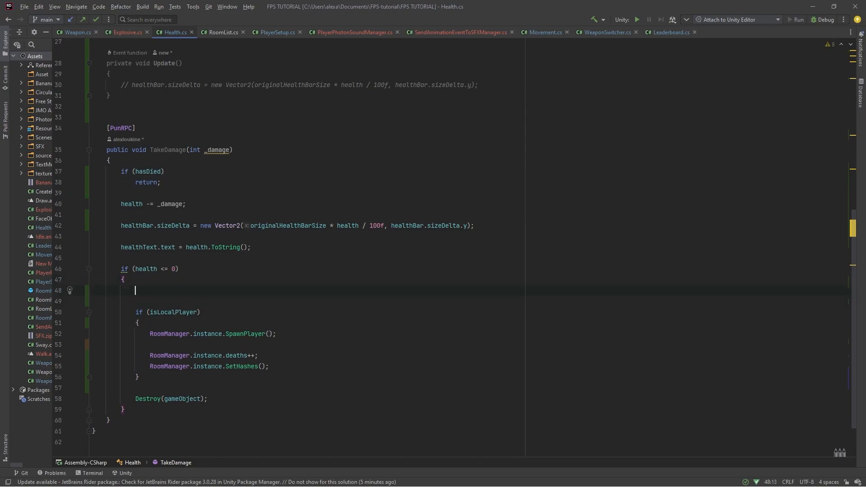
{"action": "type", "text": "hasDied = true;"}
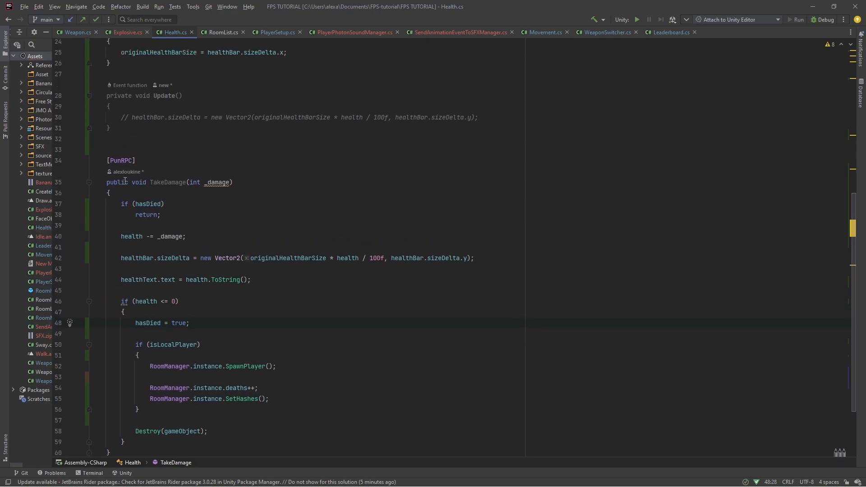
{"action": "left_click", "coordinate": [160, 215]}
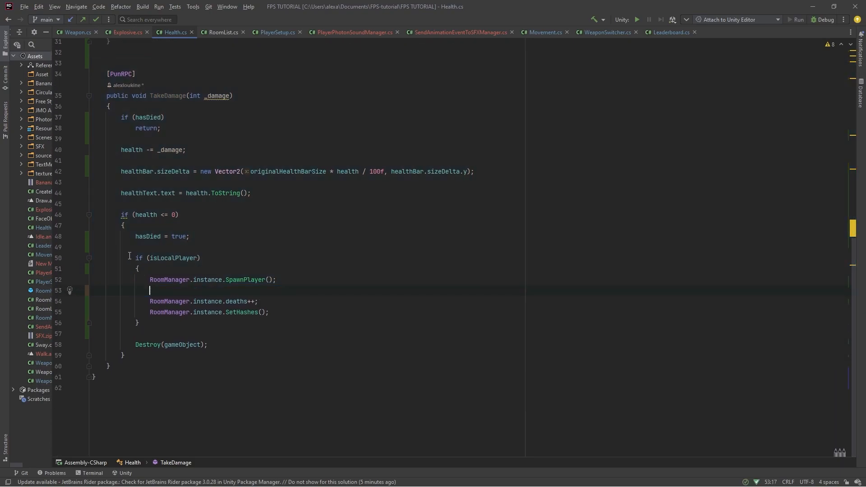
{"action": "left_click_drag", "start_coordinate": [138, 257], "coordinate": [138, 334]}
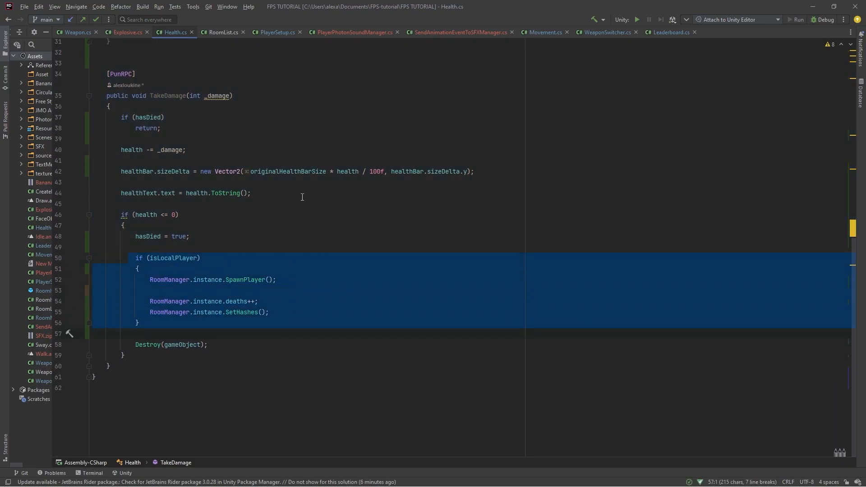
{"action": "key", "text": "alt+tab"}
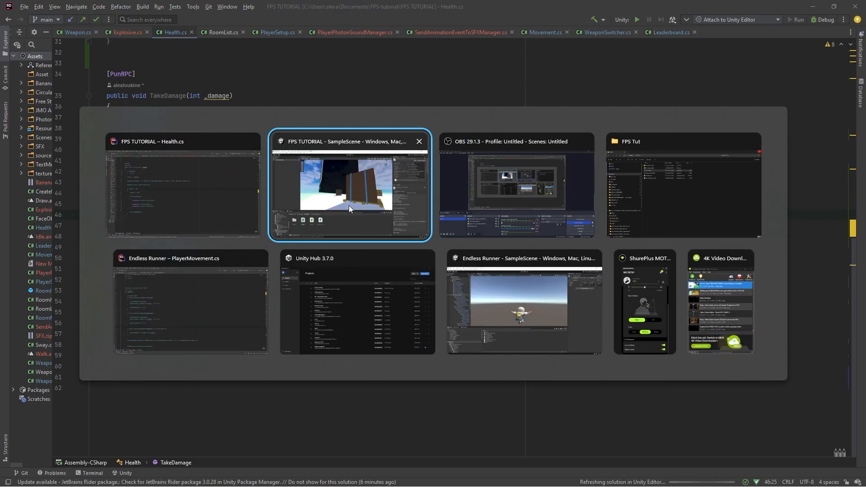